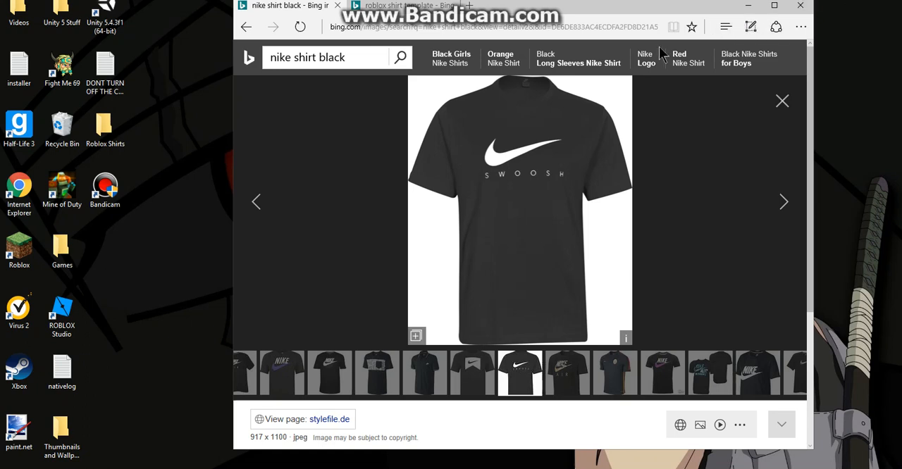
{"action": "mouse_move", "coordinate": [491, 103]}
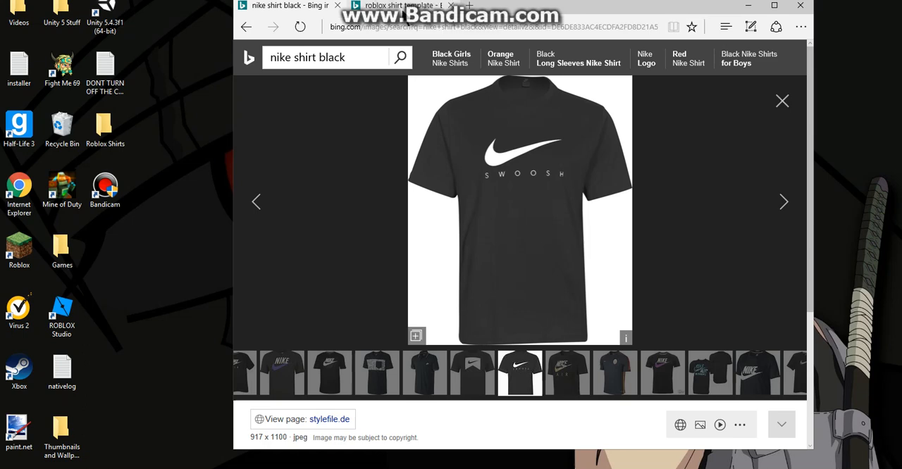
Open the Roblox Wiki result from the shirt template search in a new tab.
{"action": "left_click", "coordinate": [402, 5]}
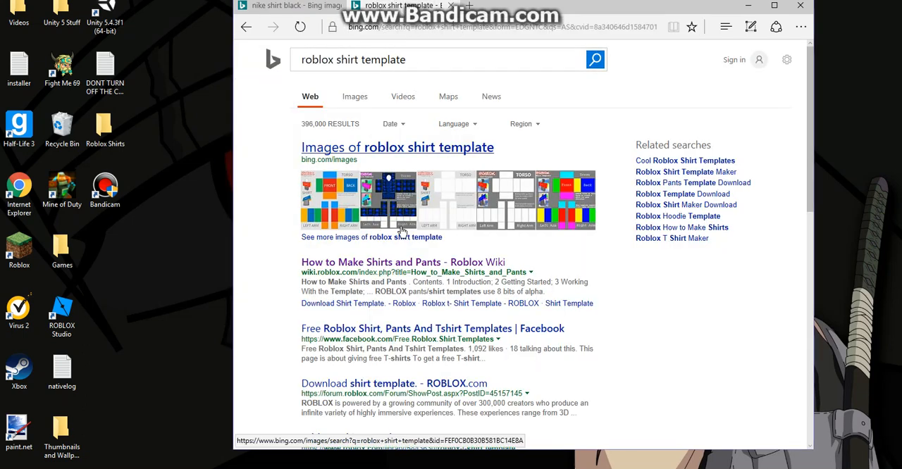
{"action": "right_click", "coordinate": [402, 262]}
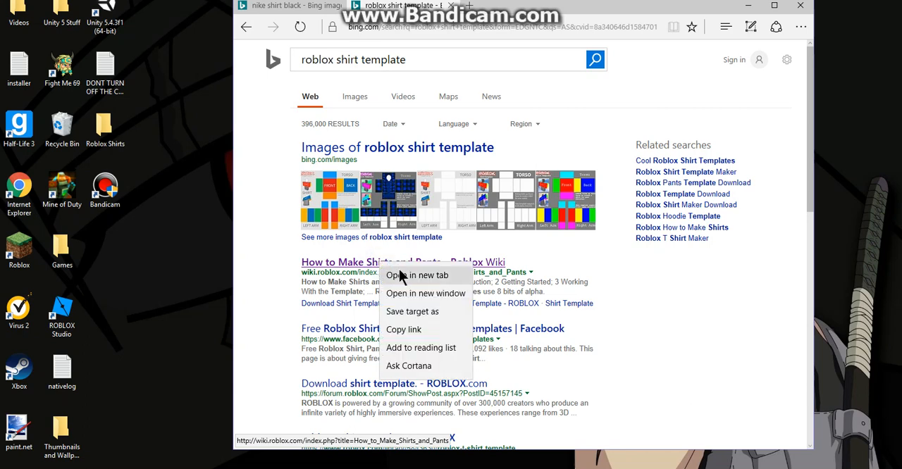
{"action": "left_click", "coordinate": [417, 275]}
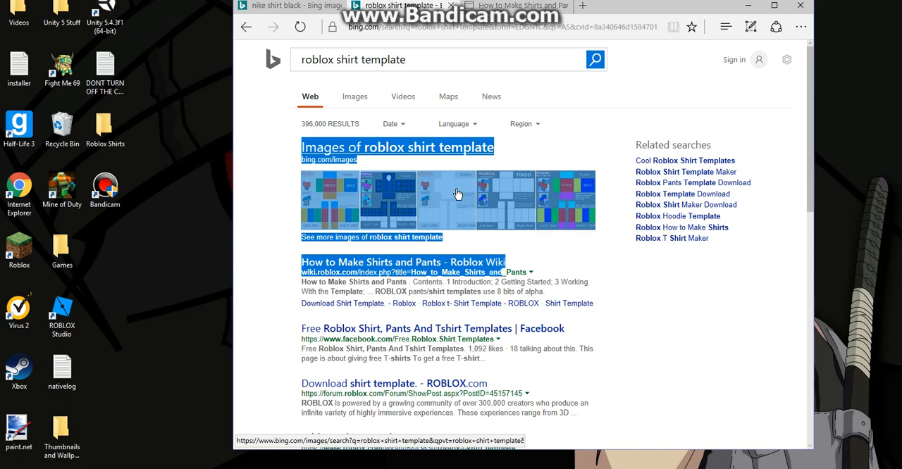
Open the wiki guide's shirt template image at full size and bring up its context menu.
{"action": "left_click", "coordinate": [402, 262]}
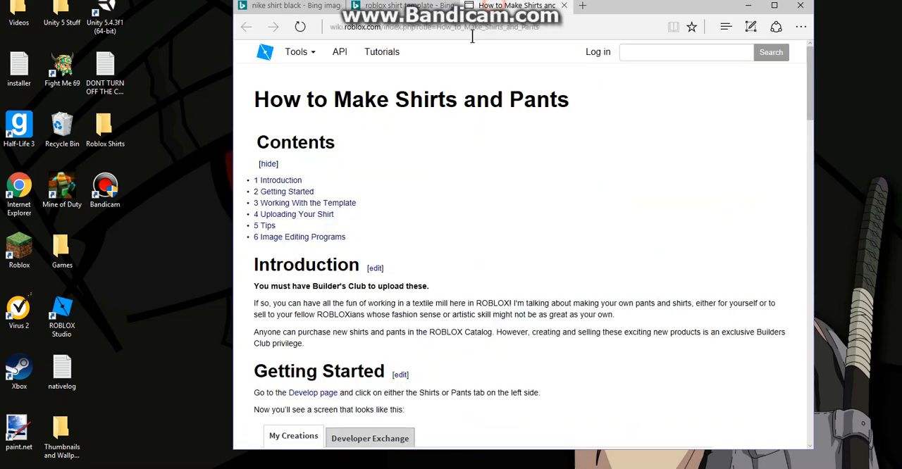
{"action": "scroll", "scroll_direction": "down", "scroll_amount": 3}
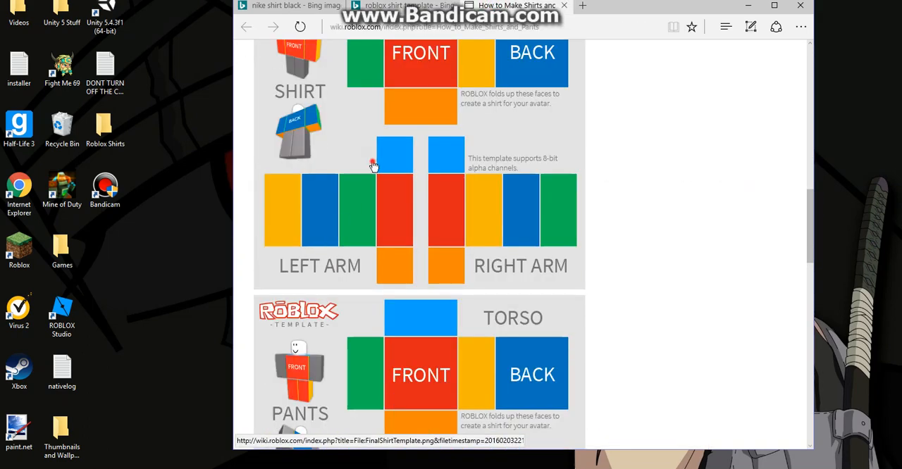
{"action": "left_click", "coordinate": [394, 155]}
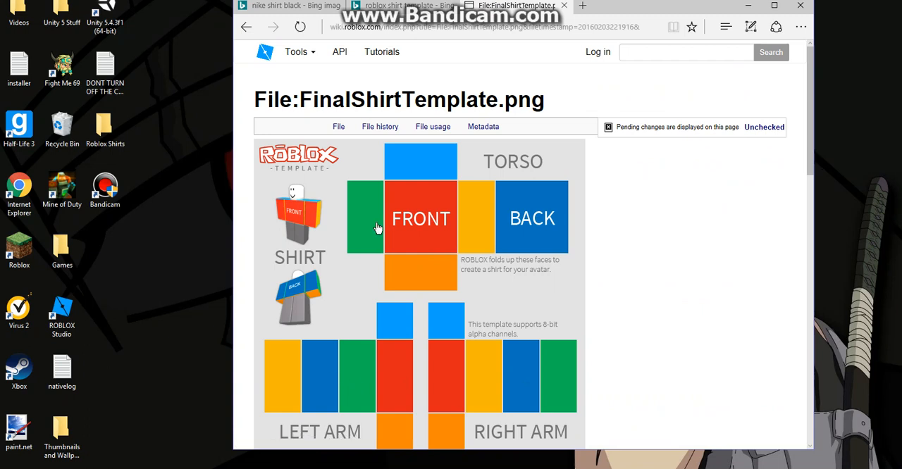
{"action": "left_click", "coordinate": [378, 227]}
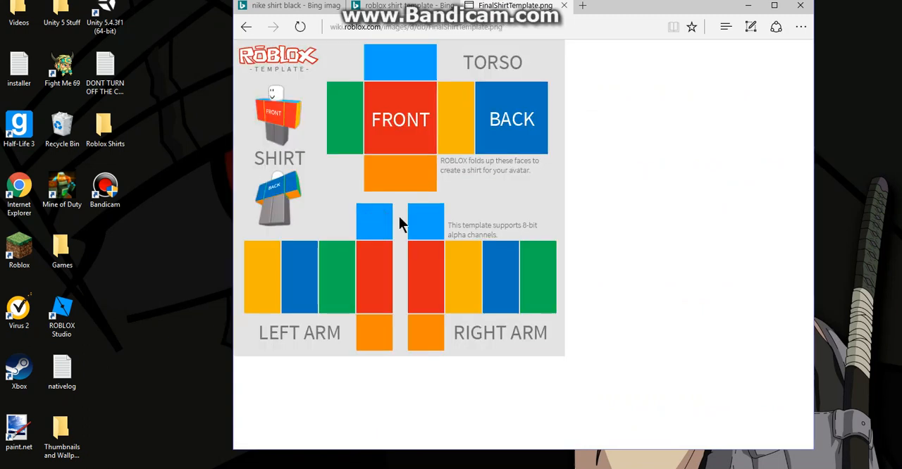
{"action": "mouse_move", "coordinate": [402, 113]}
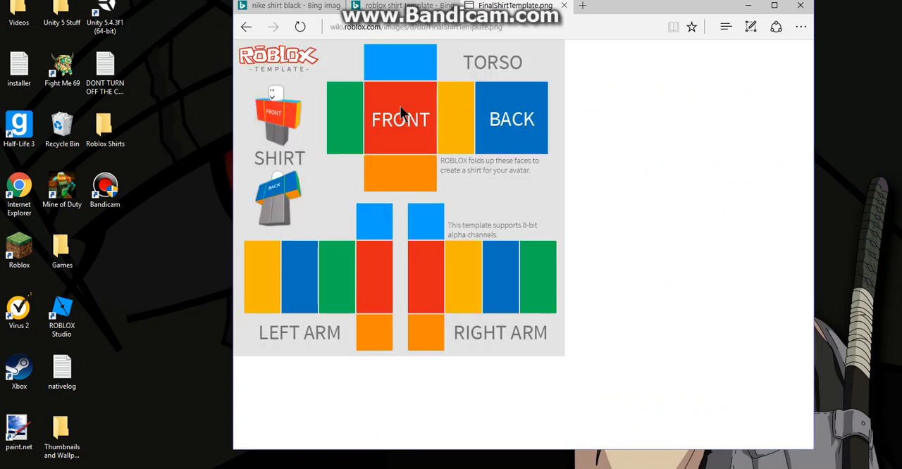
{"action": "right_click", "coordinate": [400, 119]}
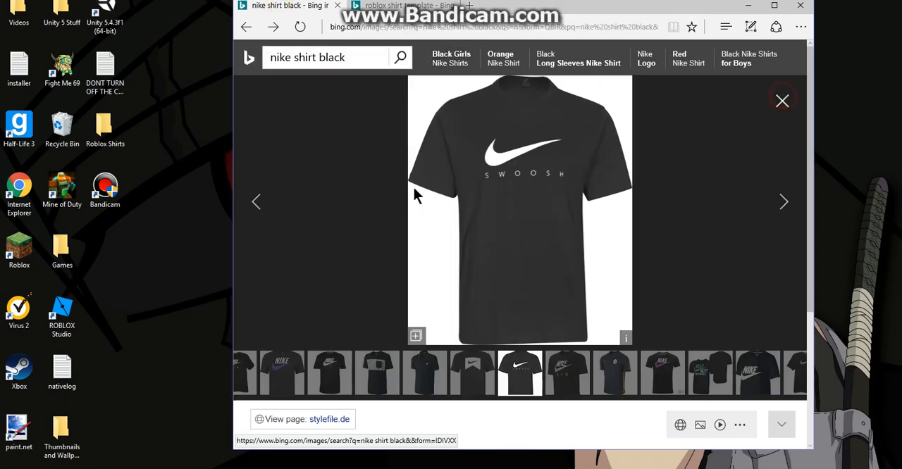
Close the enlarged black swoosh shirt views in the image results.
{"action": "left_click", "coordinate": [782, 101]}
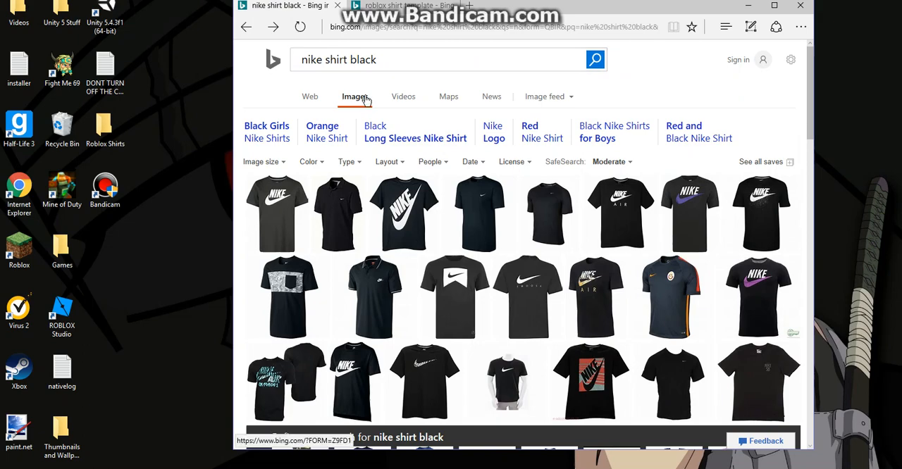
{"action": "scroll", "scroll_direction": "down", "scroll_amount": 3}
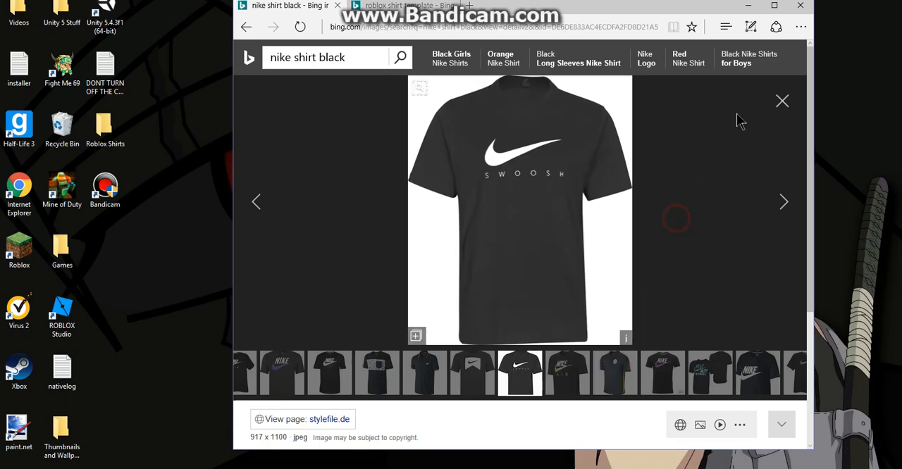
{"action": "mouse_move", "coordinate": [782, 102]}
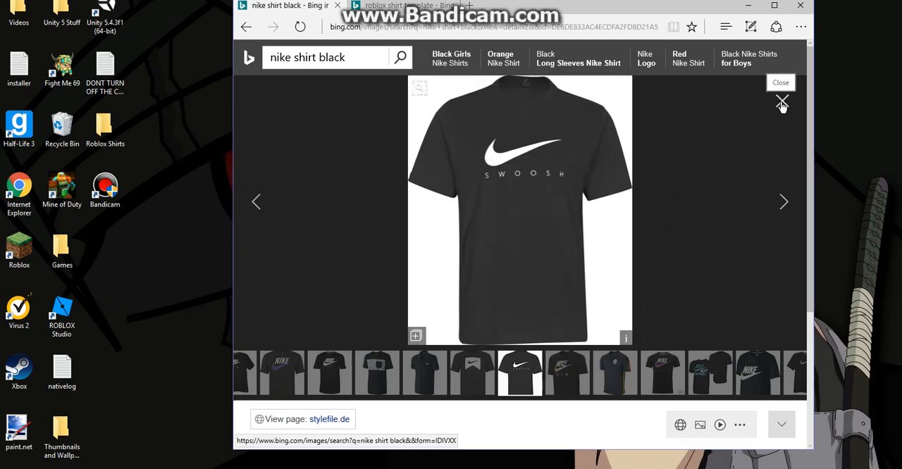
{"action": "left_click", "coordinate": [781, 101]}
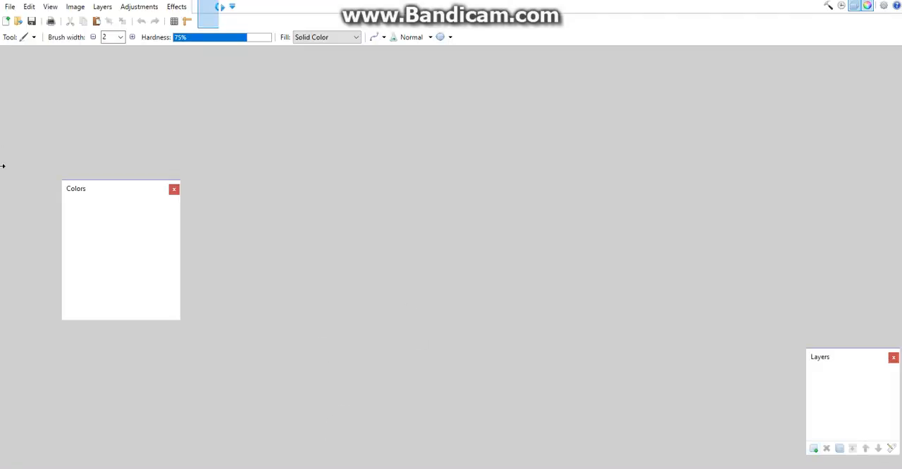
Open the shirt template file from the Roblox Shirts folder in Paint.NET.
{"action": "left_click", "coordinate": [6, 21]}
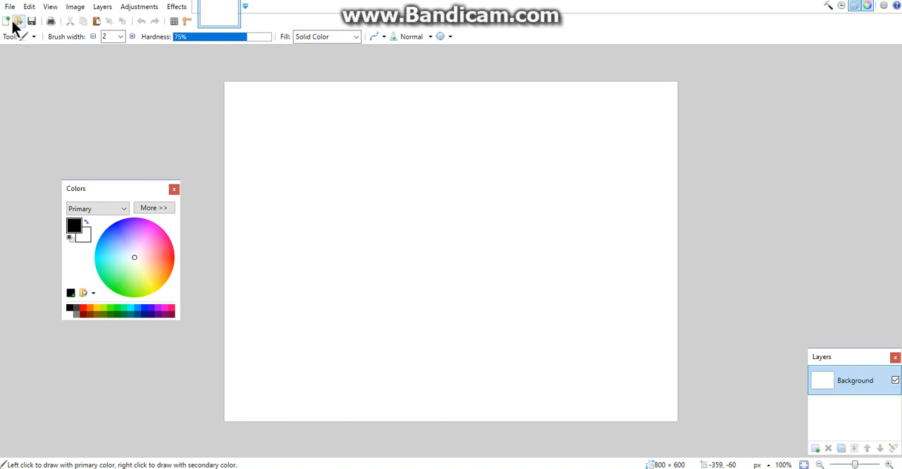
{"action": "mouse_move", "coordinate": [18, 21]}
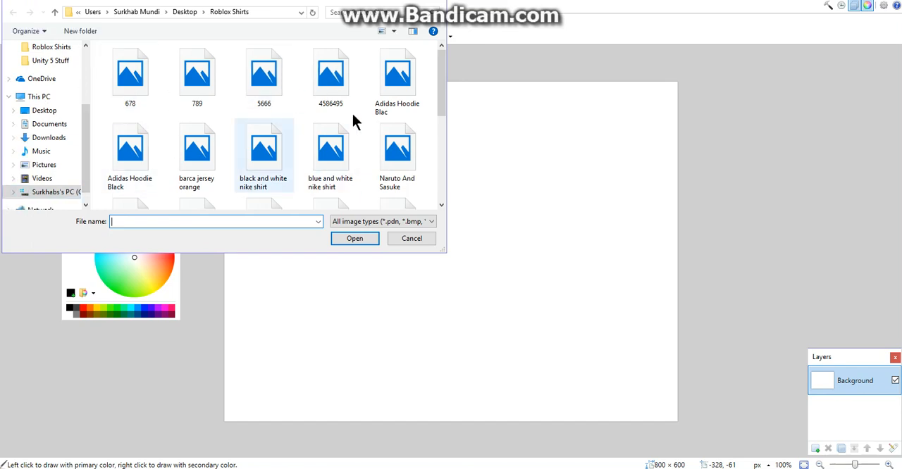
{"action": "left_click", "coordinate": [412, 238]}
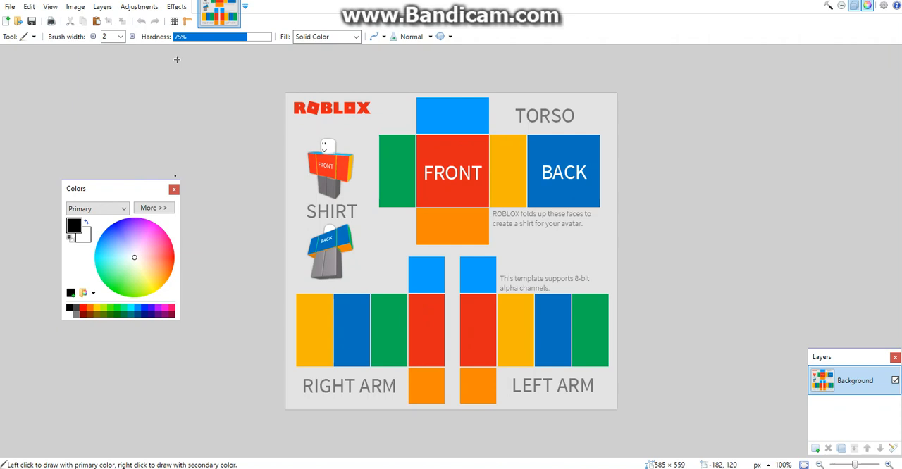
{"action": "mouse_move", "coordinate": [58, 49]}
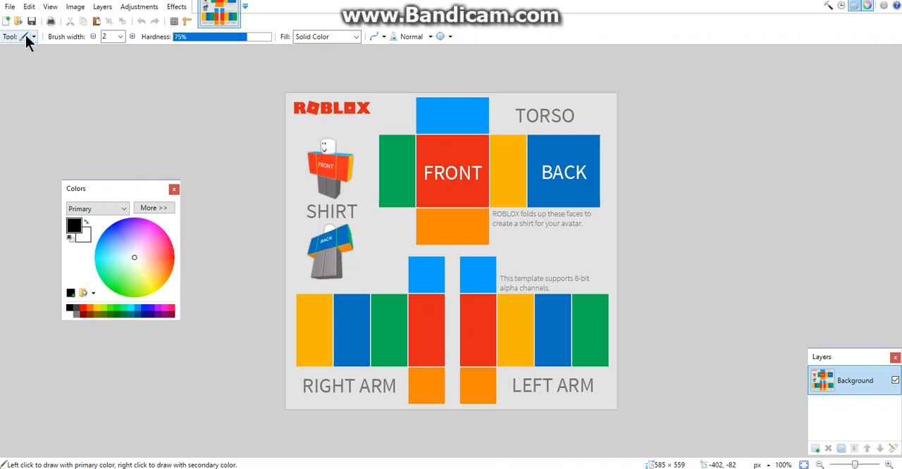
Fill the template's torso and arm panels black with the Paint Bucket, skipping FRONT.
{"action": "left_click", "coordinate": [32, 36]}
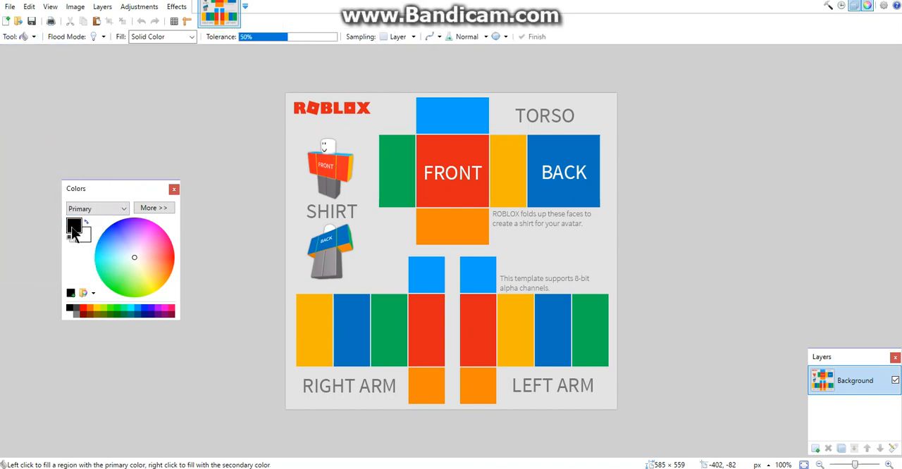
{"action": "mouse_move", "coordinate": [164, 225]}
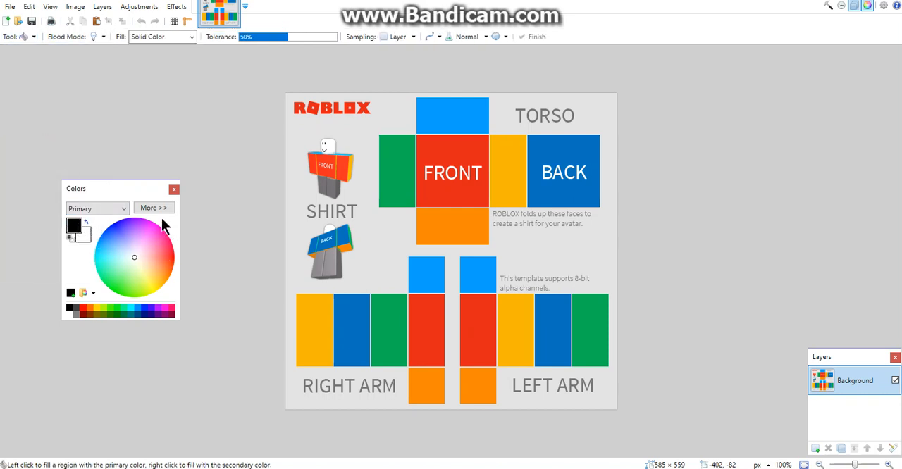
{"action": "mouse_move", "coordinate": [871, 11]}
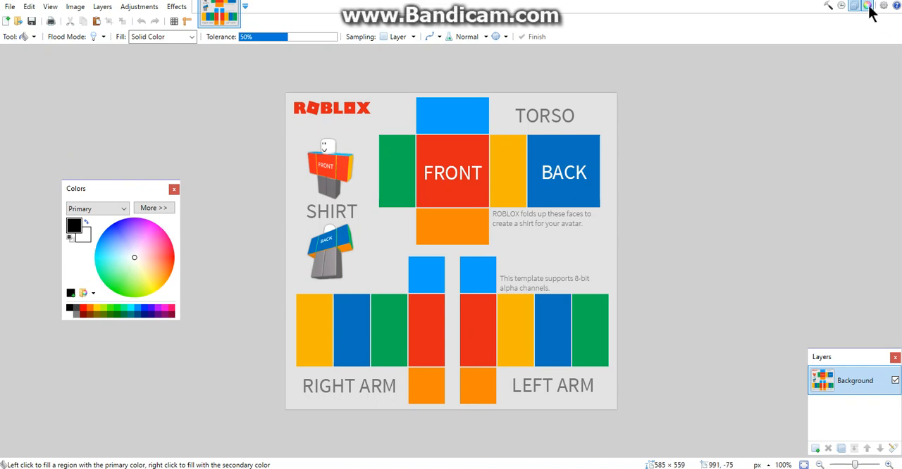
{"action": "mouse_move", "coordinate": [222, 218]}
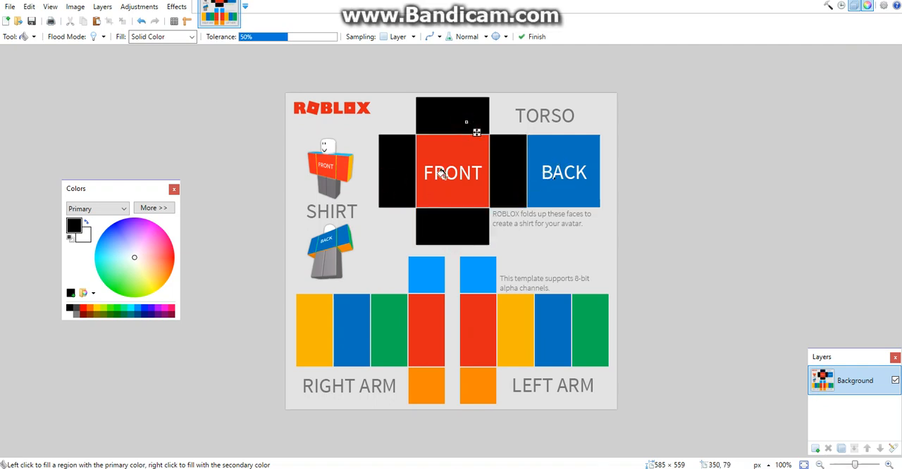
{"action": "left_click", "coordinate": [563, 172]}
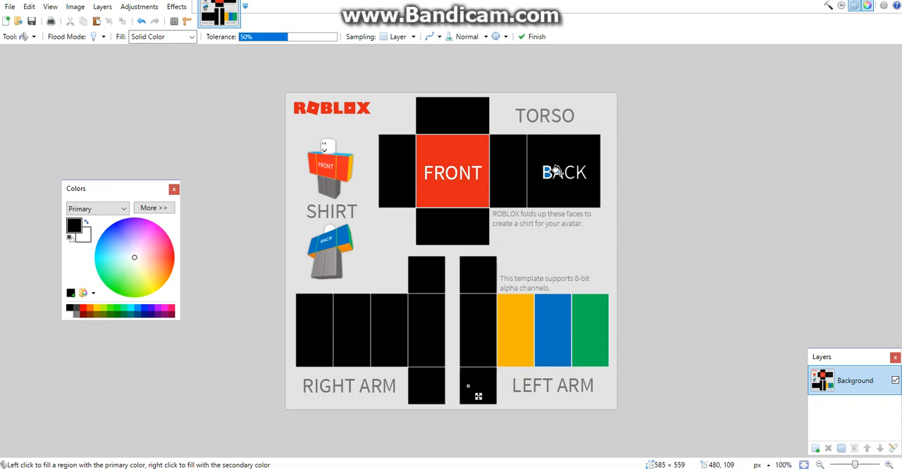
{"action": "mouse_move", "coordinate": [479, 281]}
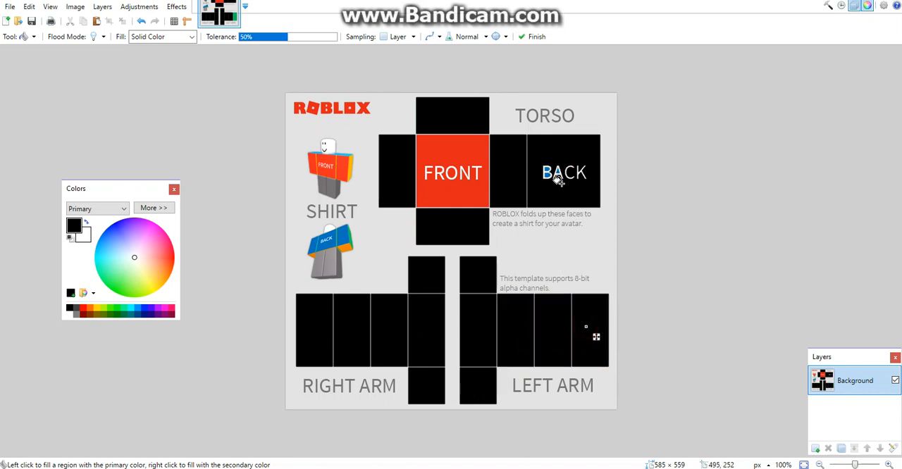
{"action": "mouse_move", "coordinate": [560, 173]}
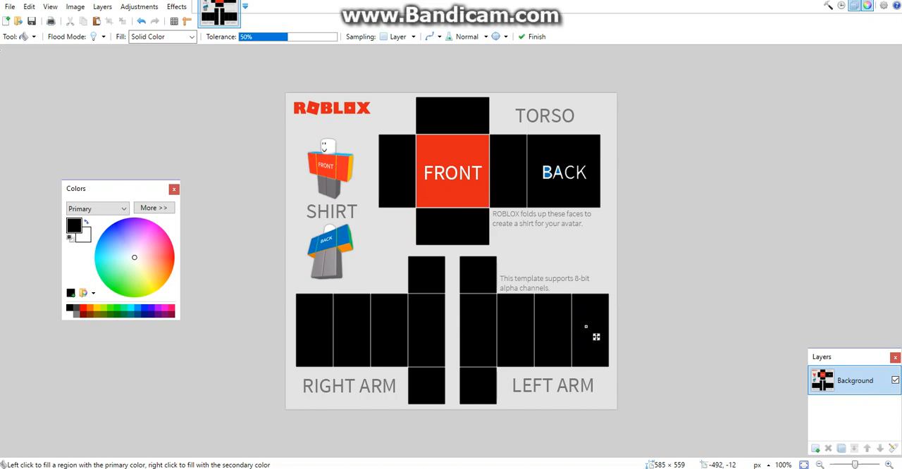
Paint over the BACK label on the back torso panel with a black Paintbrush.
{"action": "left_click", "coordinate": [28, 36]}
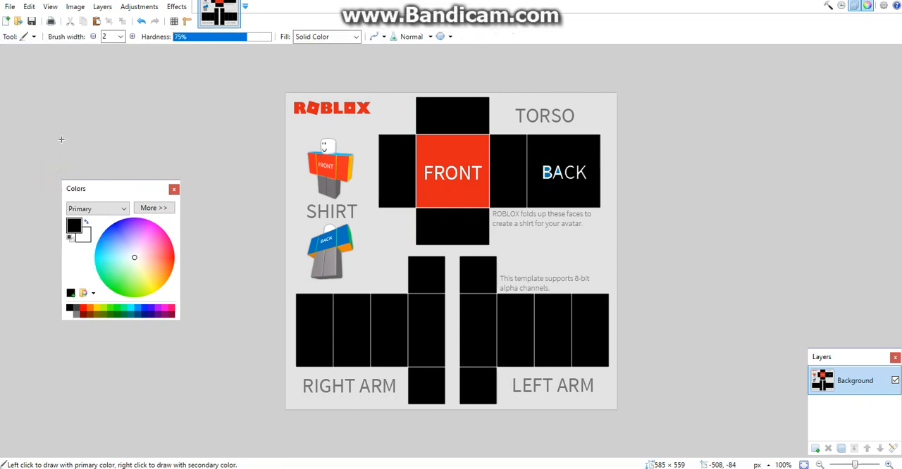
{"action": "left_click", "coordinate": [120, 36]}
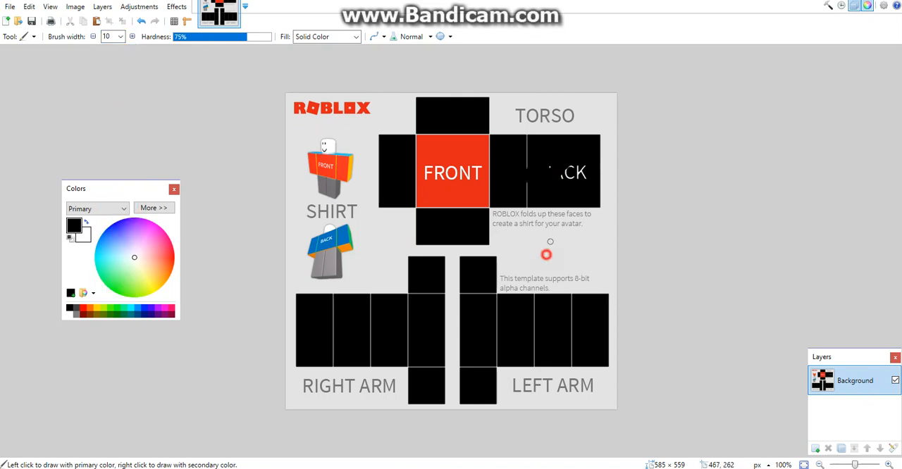
{"action": "left_click_drag", "start_coordinate": [546, 255], "coordinate": [571, 243]}
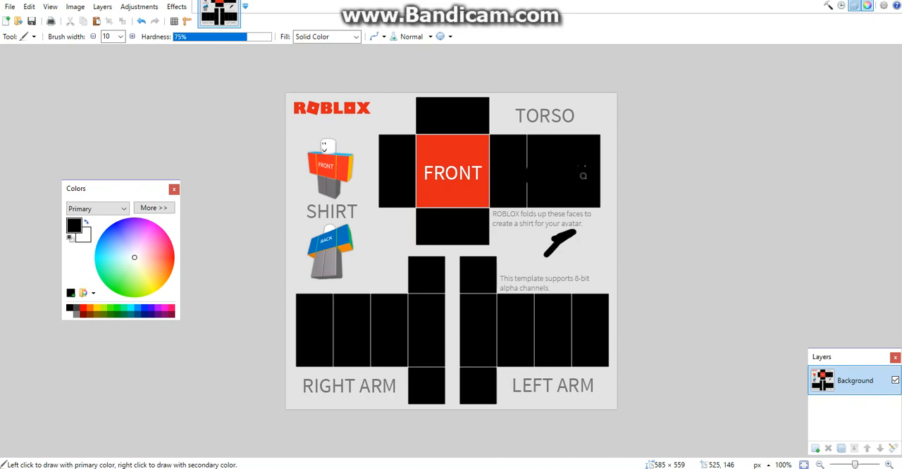
{"action": "mouse_move", "coordinate": [425, 120]}
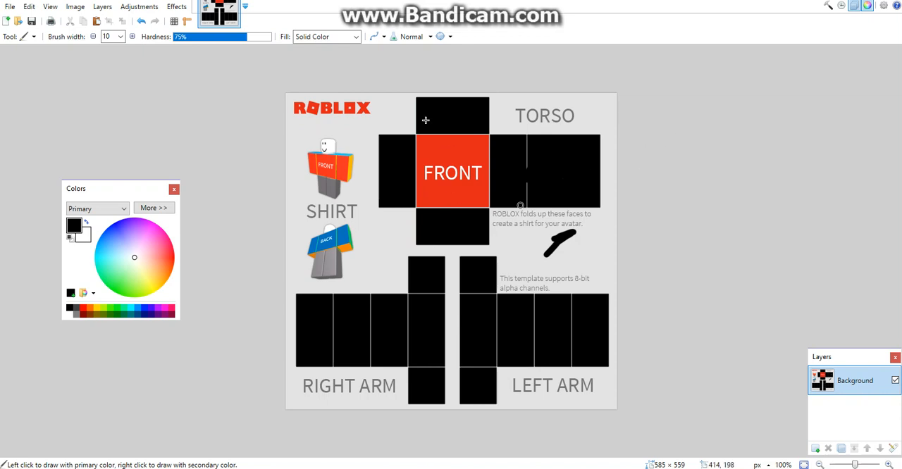
{"action": "mouse_move", "coordinate": [6, 24]}
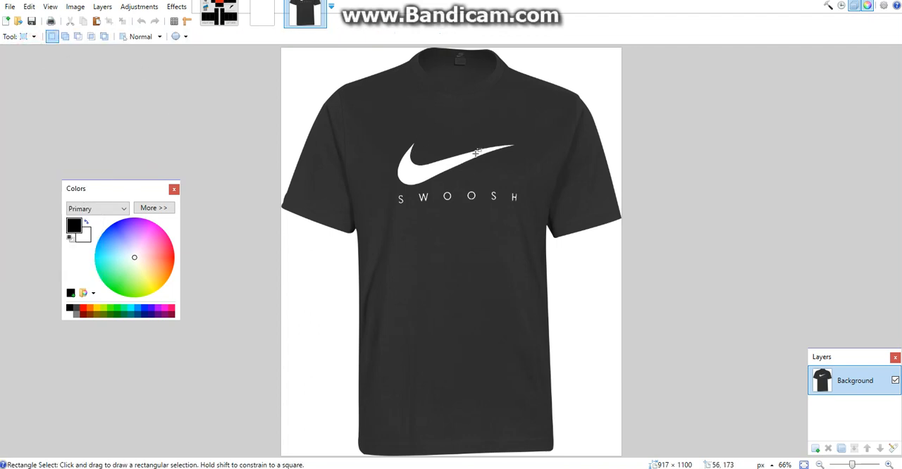
Draw a rectangular selection around the white swoosh logo and SWOOSH lettering.
{"action": "left_click_drag", "start_coordinate": [387, 127], "coordinate": [538, 136]}
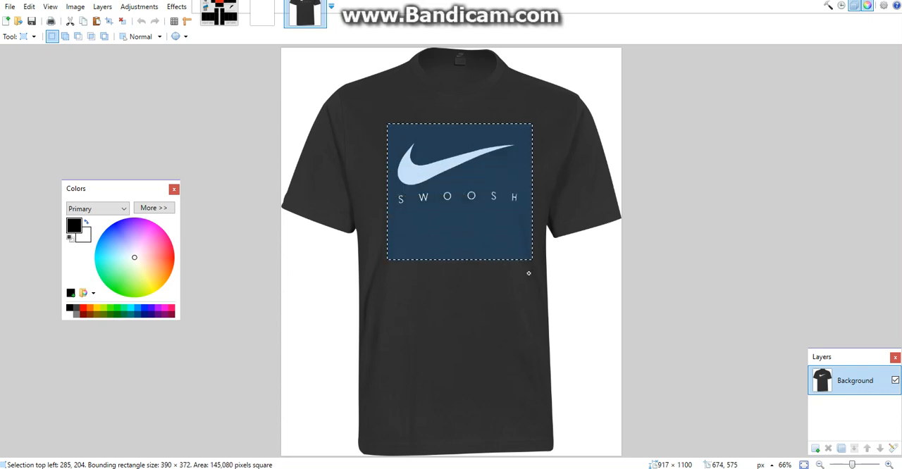
{"action": "left_click_drag", "start_coordinate": [529, 273], "coordinate": [529, 282]}
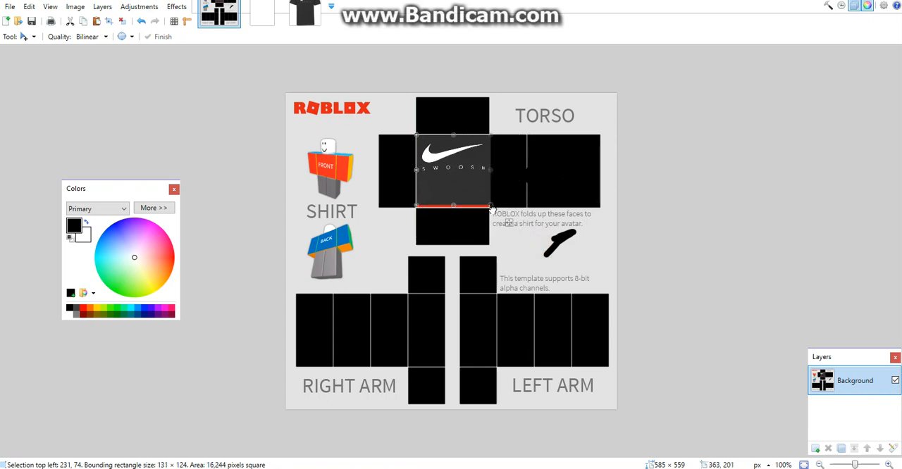
Resize the pasted swoosh logo to fill the FRONT torso panel.
{"action": "left_click_drag", "start_coordinate": [490, 206], "coordinate": [490, 209]}
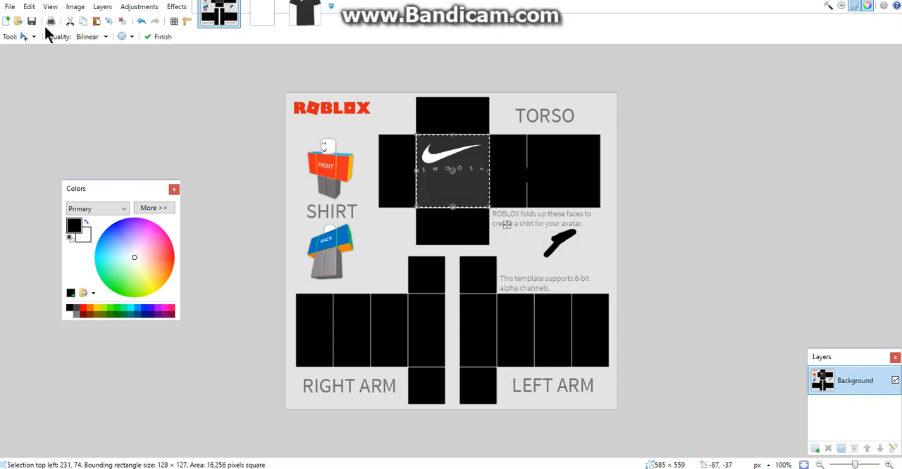
Save the template as a PNG named 'Nike Swoosh Black T'.
{"action": "left_click", "coordinate": [10, 6]}
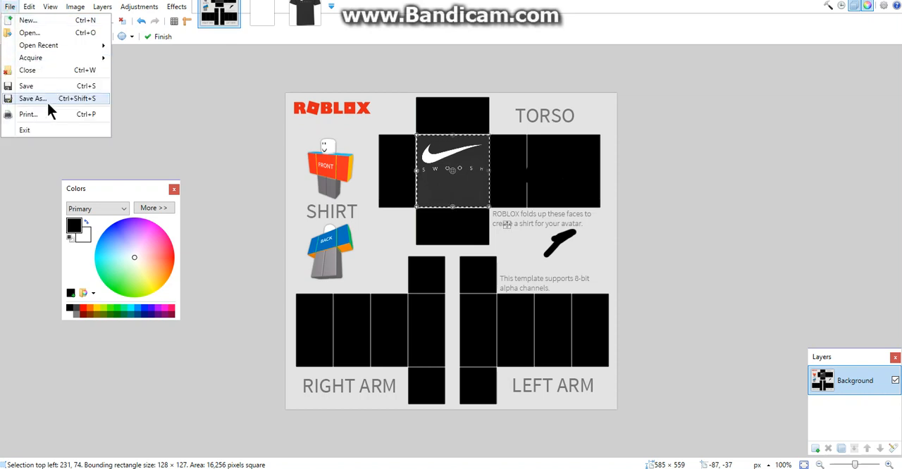
{"action": "left_click", "coordinate": [32, 98]}
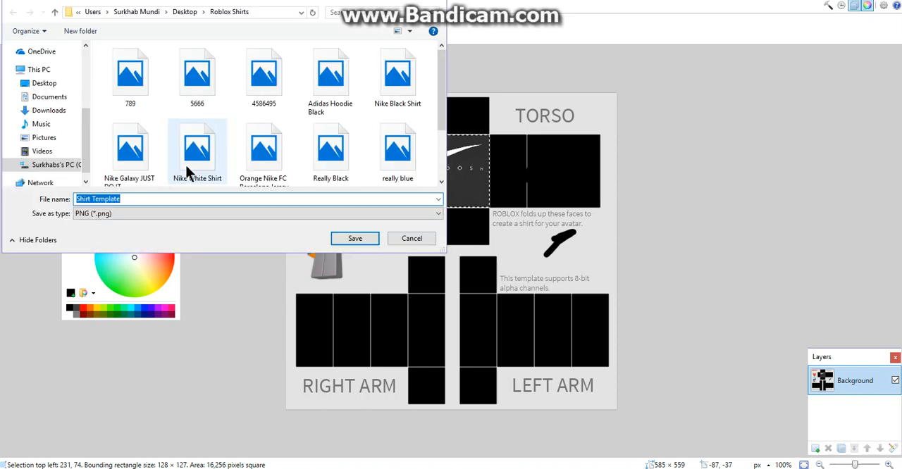
{"action": "type", "text": "Nike Swoosh Black T"}
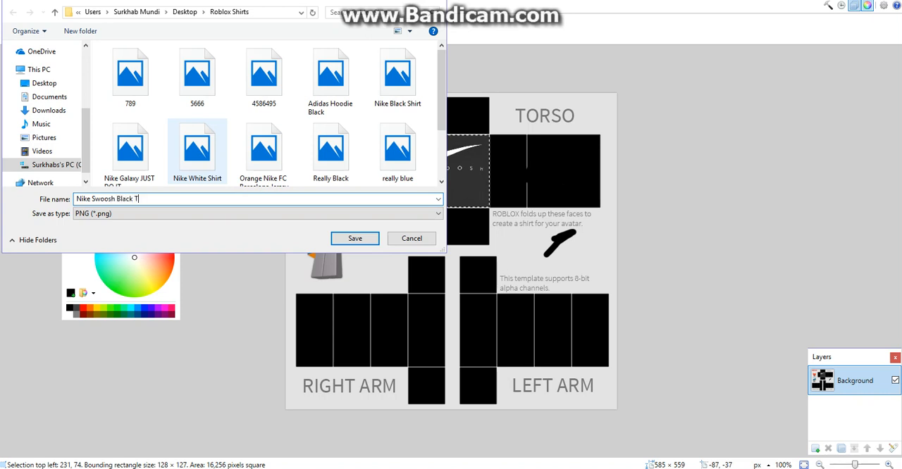
{"action": "left_click", "coordinate": [355, 238]}
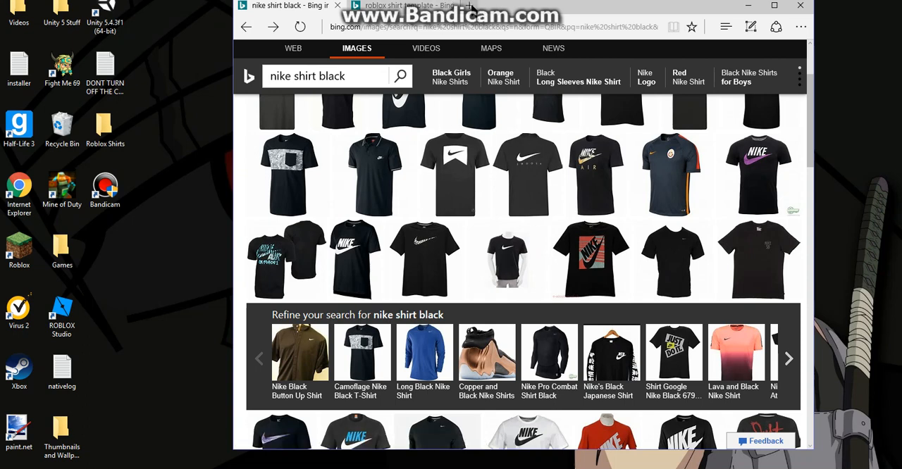
Go to roblox.com in a new tab and open Develop's Shirts creations page.
{"action": "left_click", "coordinate": [582, 6]}
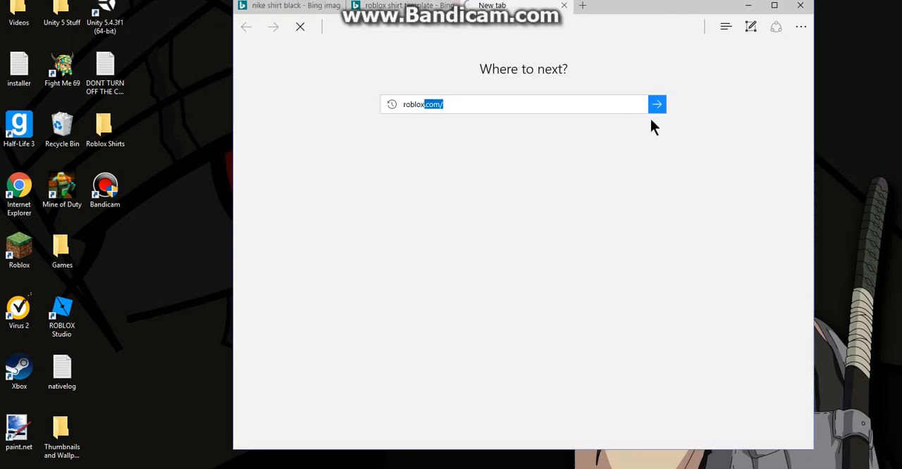
{"action": "left_click", "coordinate": [656, 104]}
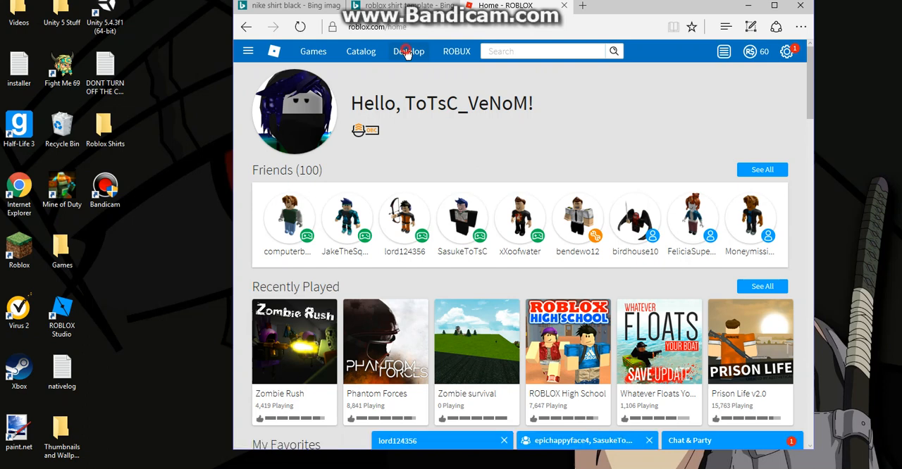
{"action": "left_click", "coordinate": [408, 50]}
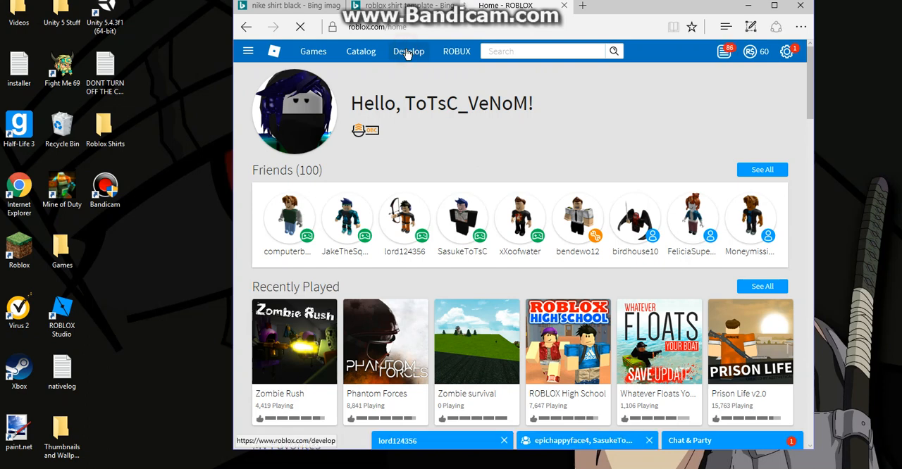
{"action": "left_click", "coordinate": [408, 51]}
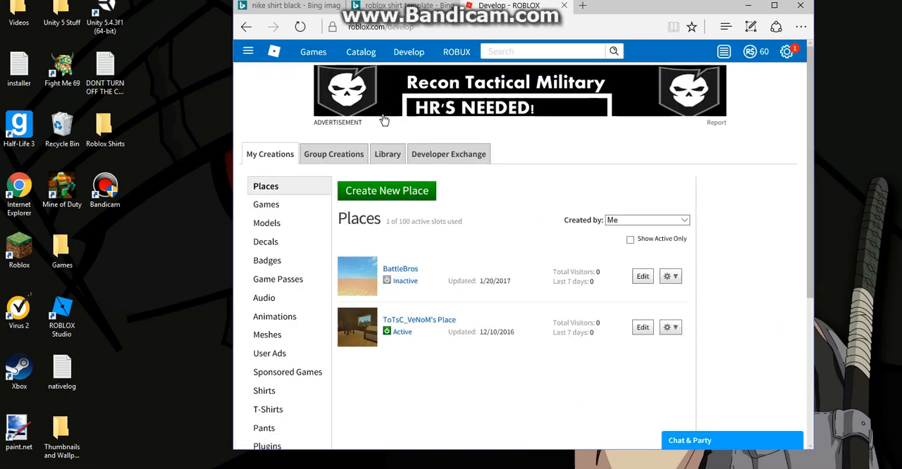
{"action": "scroll", "scroll_direction": "down", "scroll_amount": 3}
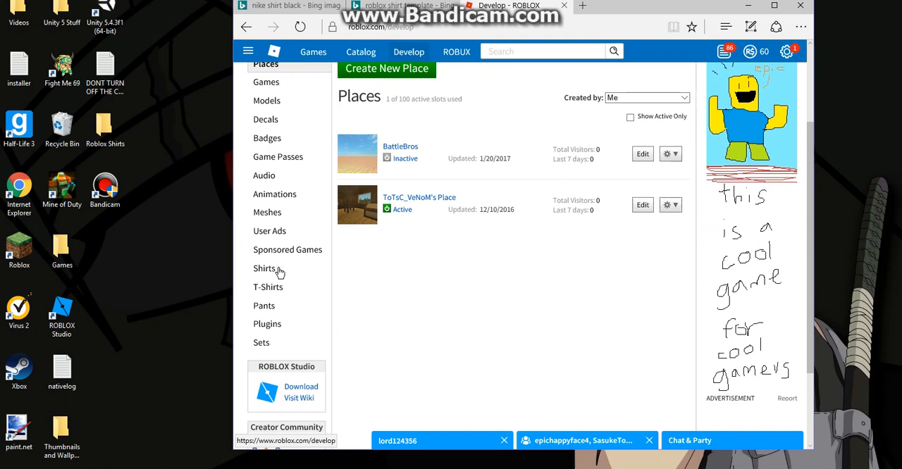
{"action": "left_click", "coordinate": [265, 269]}
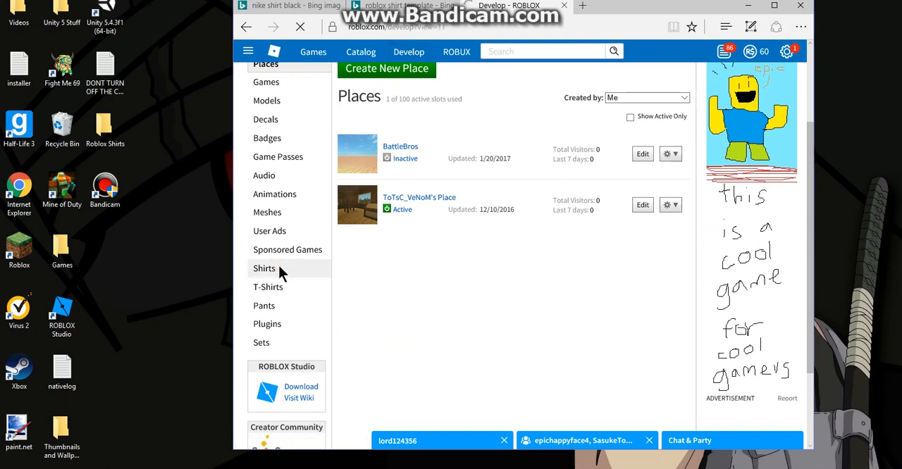
{"action": "left_click", "coordinate": [264, 268]}
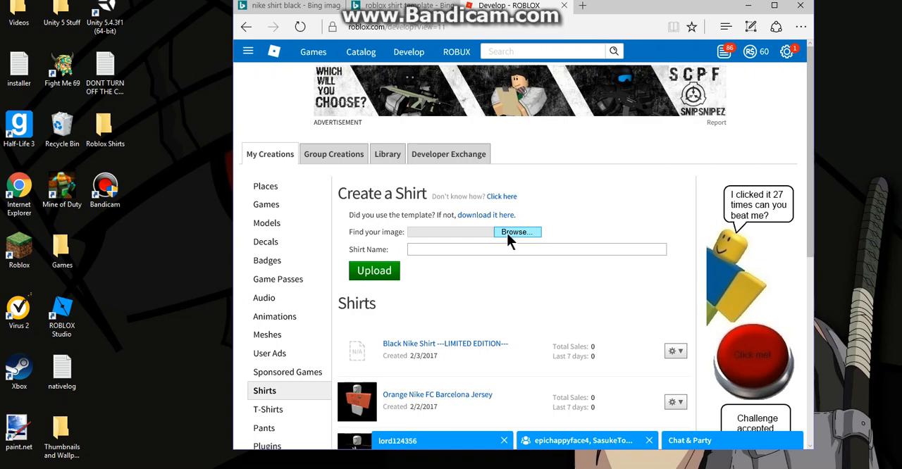
Upload the Nike Swoosh Black T-Shirt PNG as a new Roblox shirt.
{"action": "left_click", "coordinate": [517, 232]}
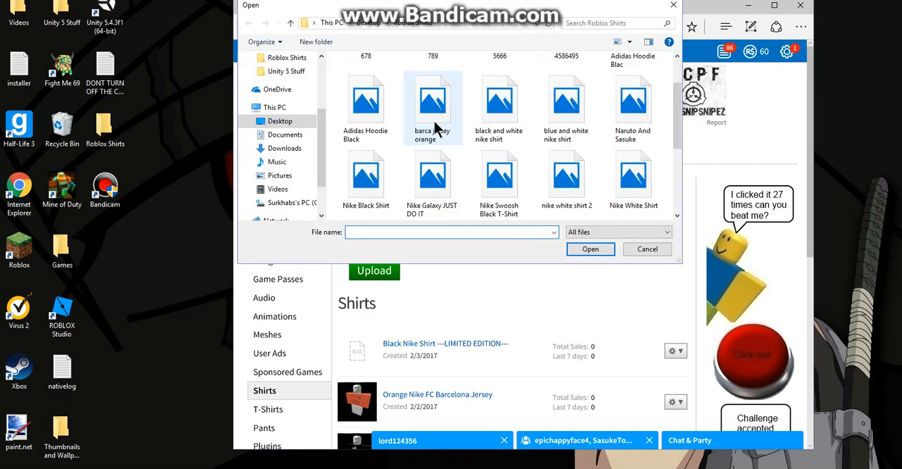
{"action": "scroll", "scroll_direction": "down", "scroll_amount": 3}
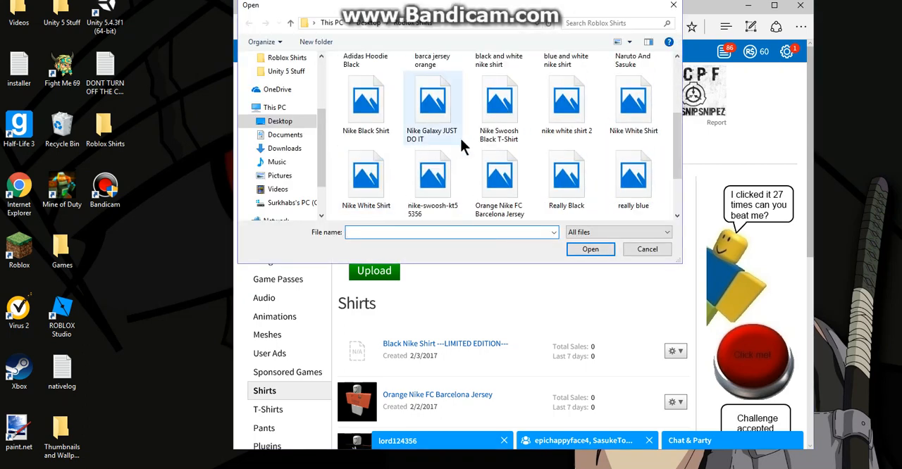
{"action": "left_click", "coordinate": [499, 106]}
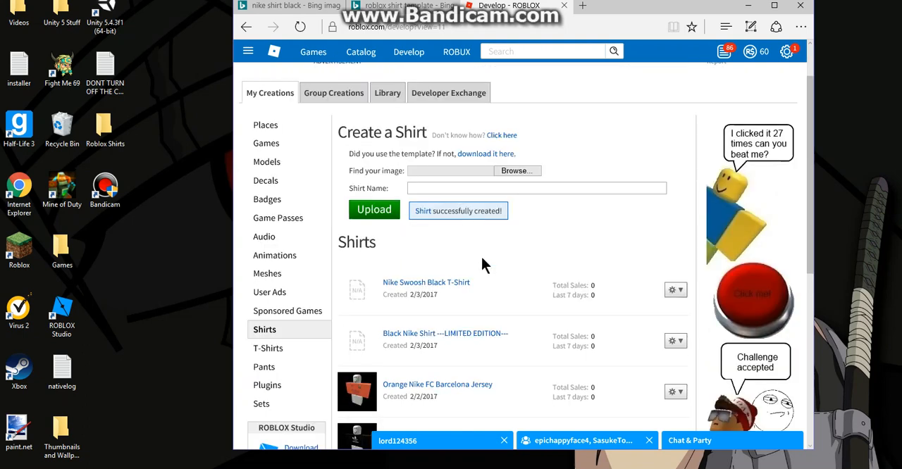
{"action": "left_click", "coordinate": [675, 289]}
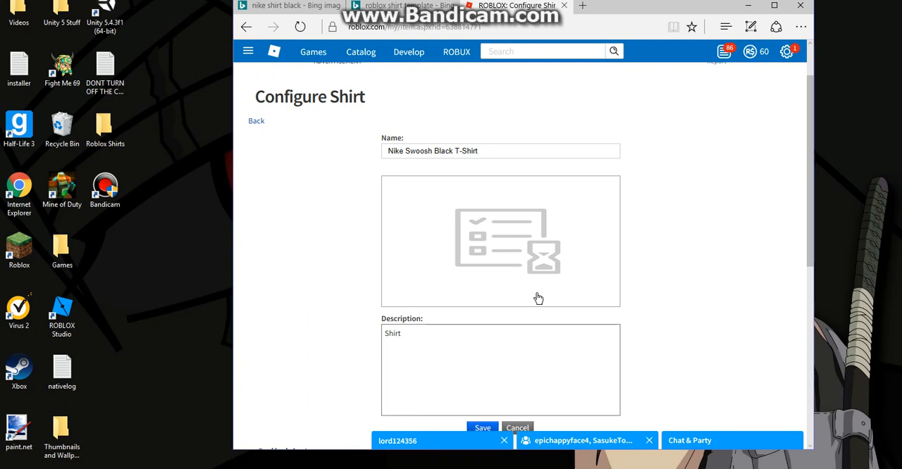
{"action": "mouse_move", "coordinate": [642, 207]}
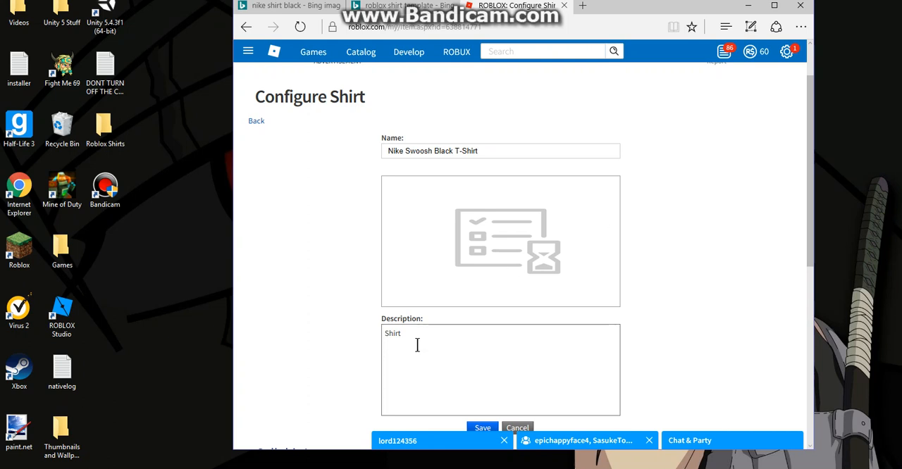
Replace the shirt's 'Shirt' description text and save the sale settings.
{"action": "double_click", "coordinate": [391, 333]}
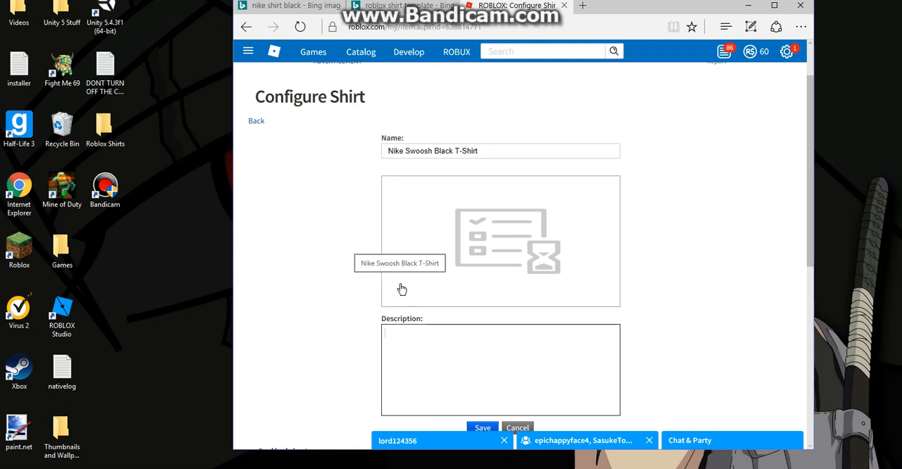
{"action": "scroll", "scroll_direction": "down", "scroll_amount": 3}
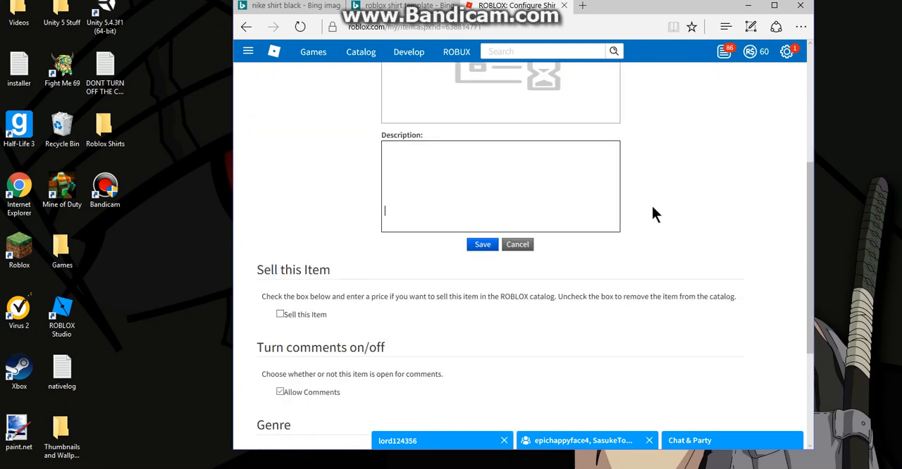
{"action": "type", "text": "h"}
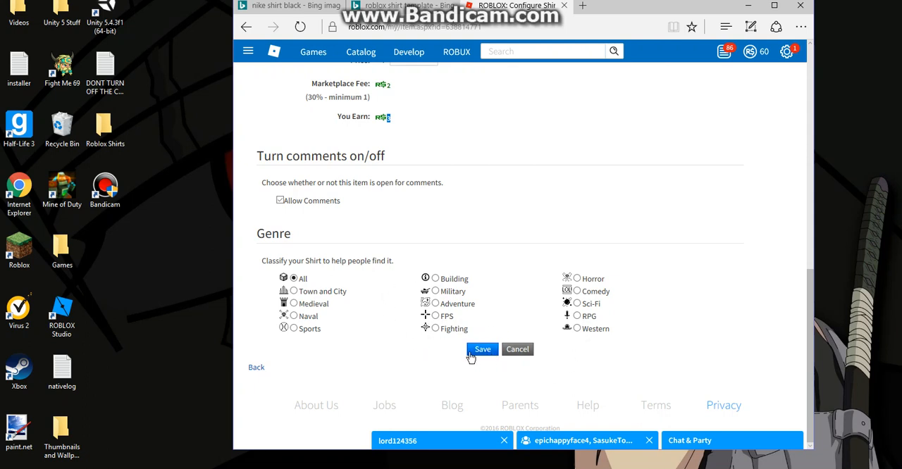
{"action": "left_click", "coordinate": [483, 349]}
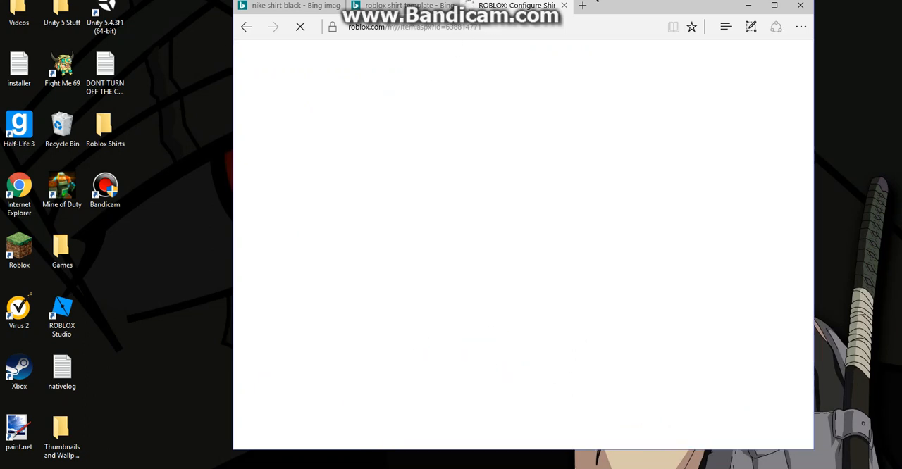